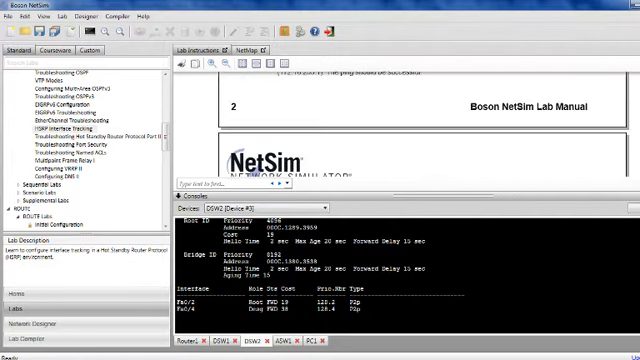
{"action": "scroll", "scroll_direction": "down", "scroll_amount": 3}
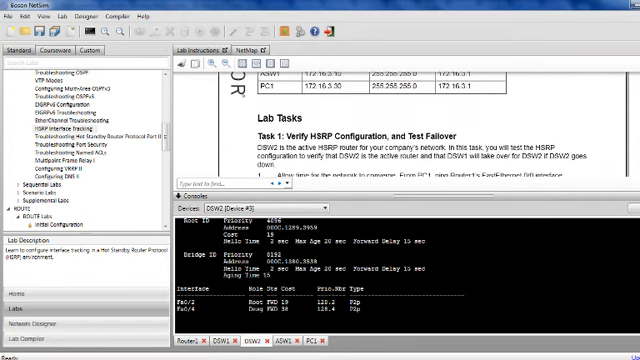